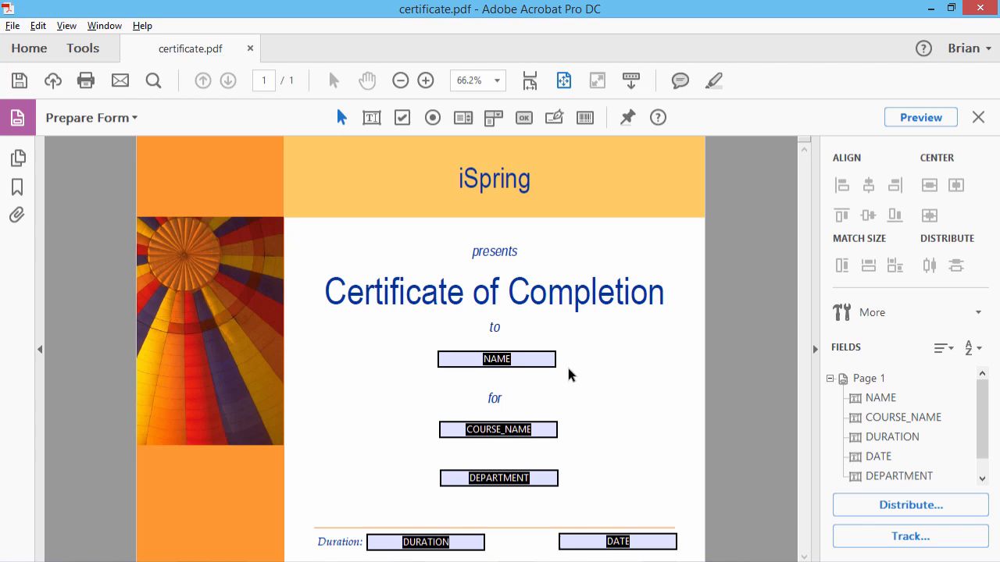
Step: Search the online templates for 'certificate of completion' from the PowerPoint start screen
left_click(496, 430)
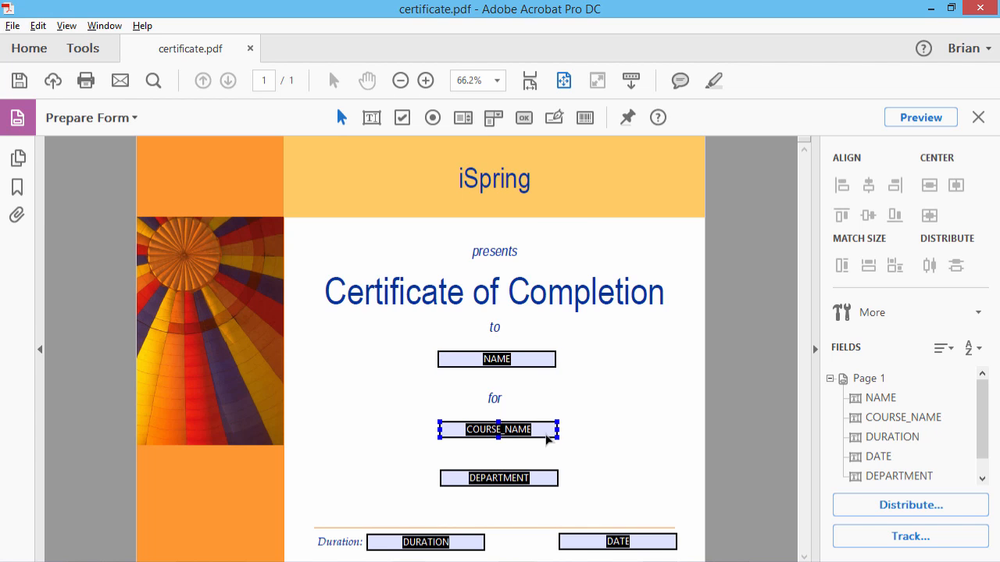
left_click(425, 542)
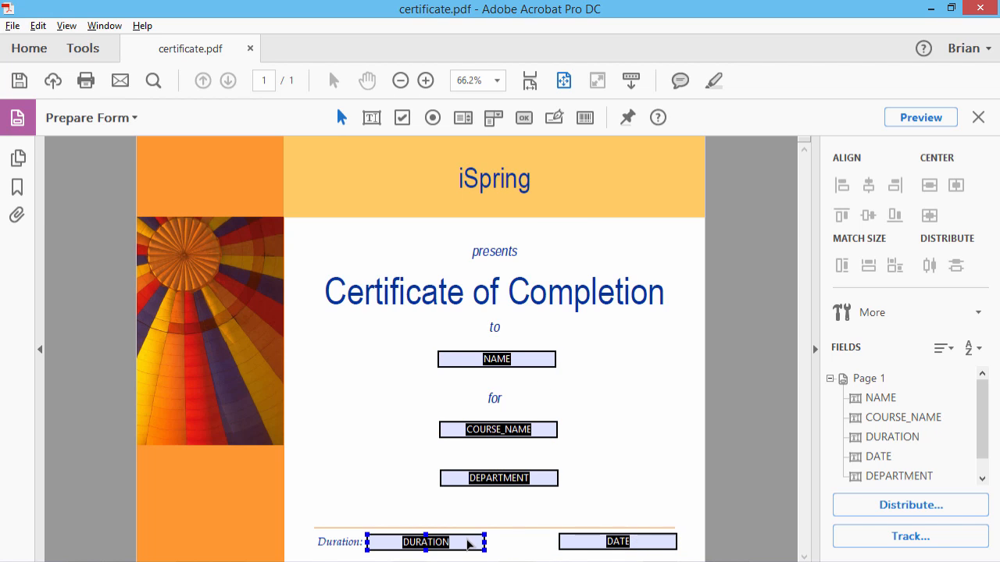
left_click(497, 358)
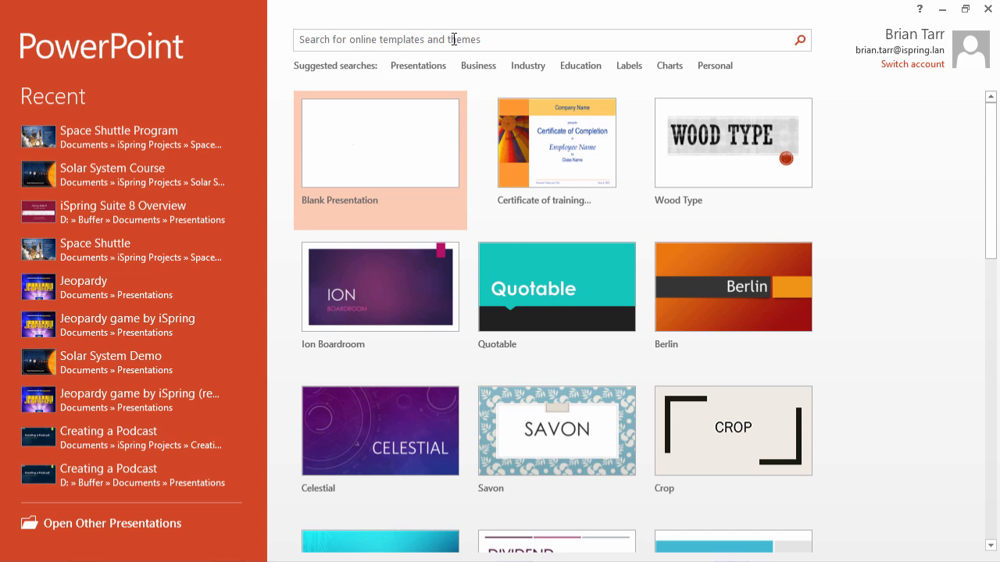
type("certificate of completion")
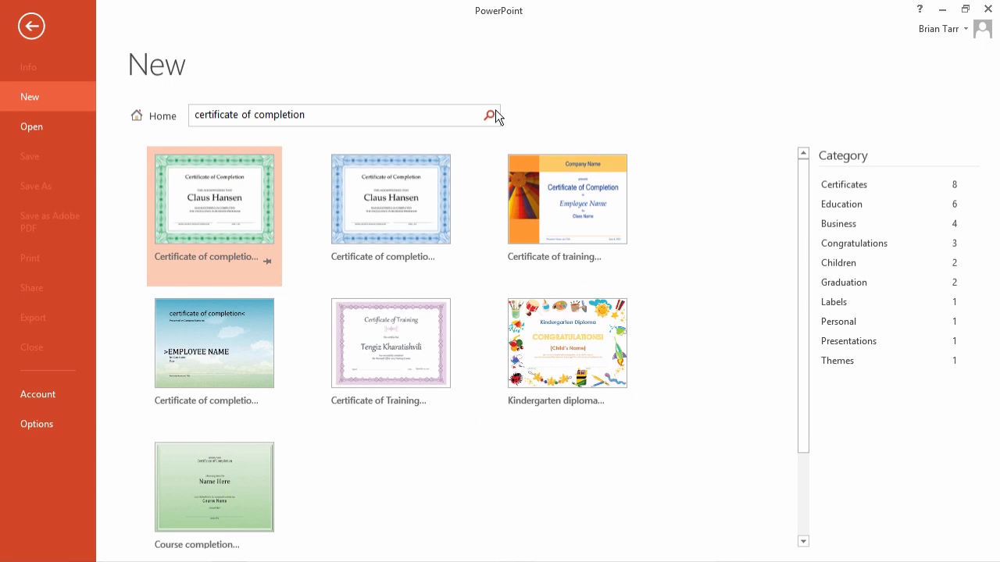
mouse_move(565, 200)
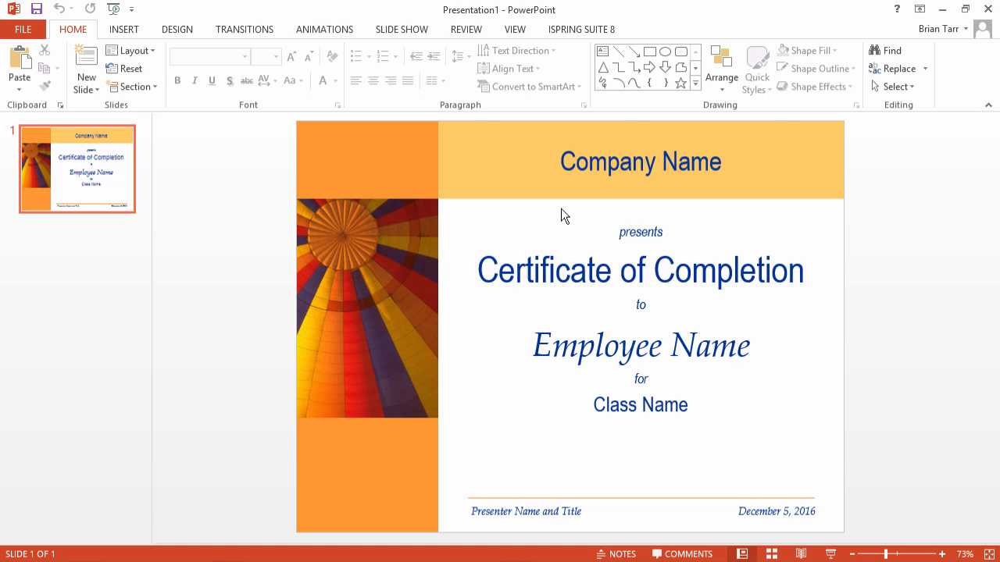
mouse_move(400, 253)
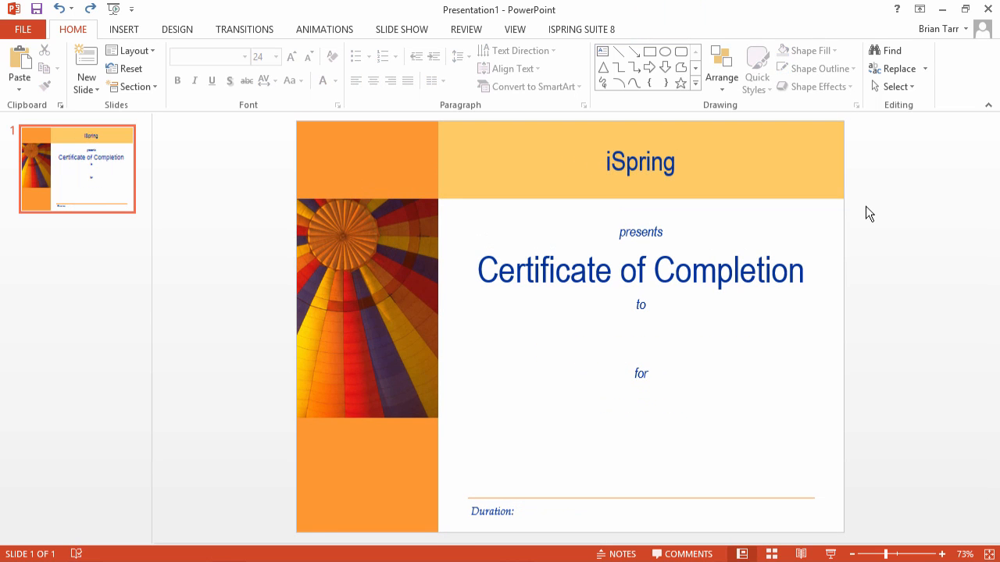
Step: Edit the certificate text so the company name reads iSpring and placeholders are cleared
left_click(640, 162)
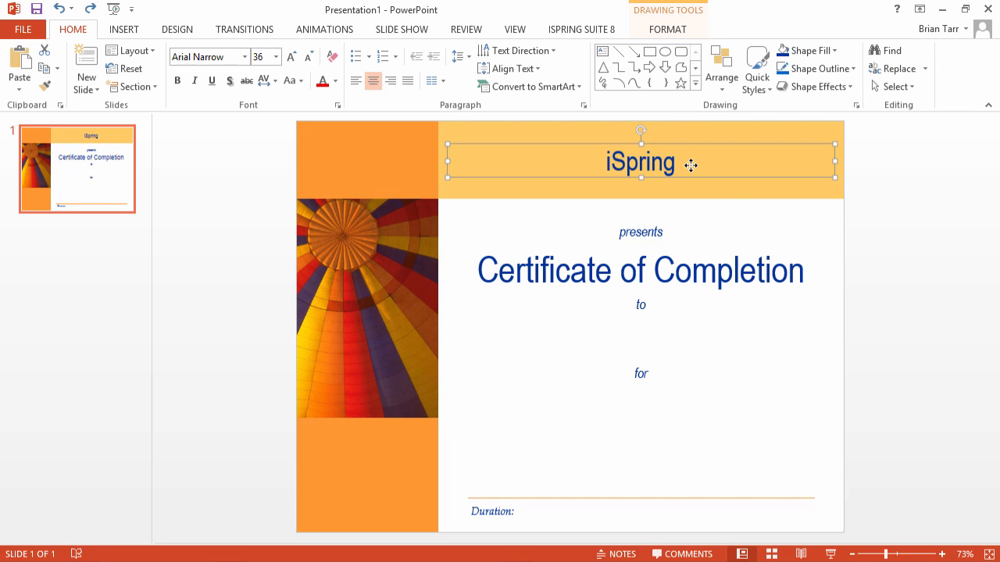
left_click(641, 347)
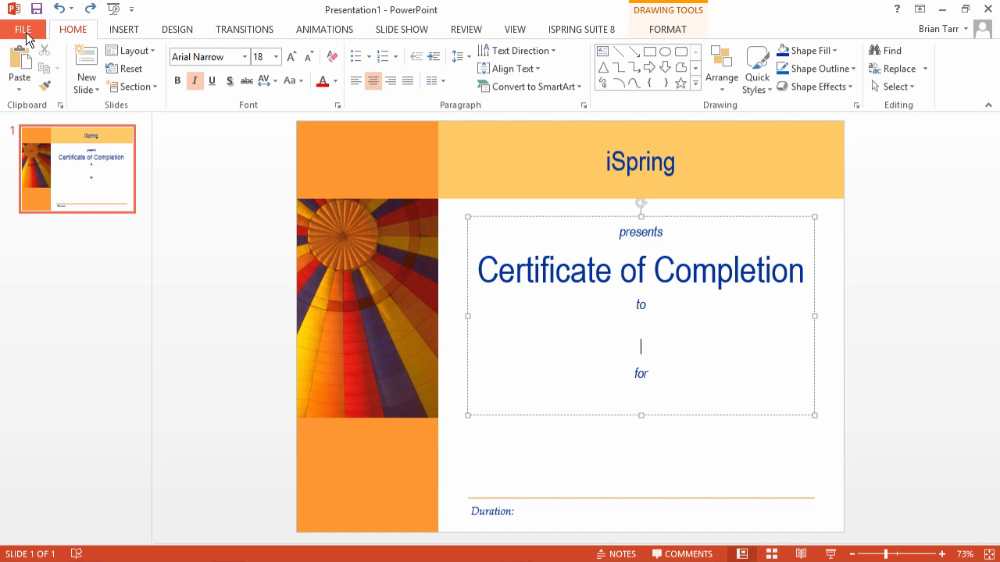
Step: Go to the File backstage to export the certificate slide as certificate.pdf
left_click(21, 28)
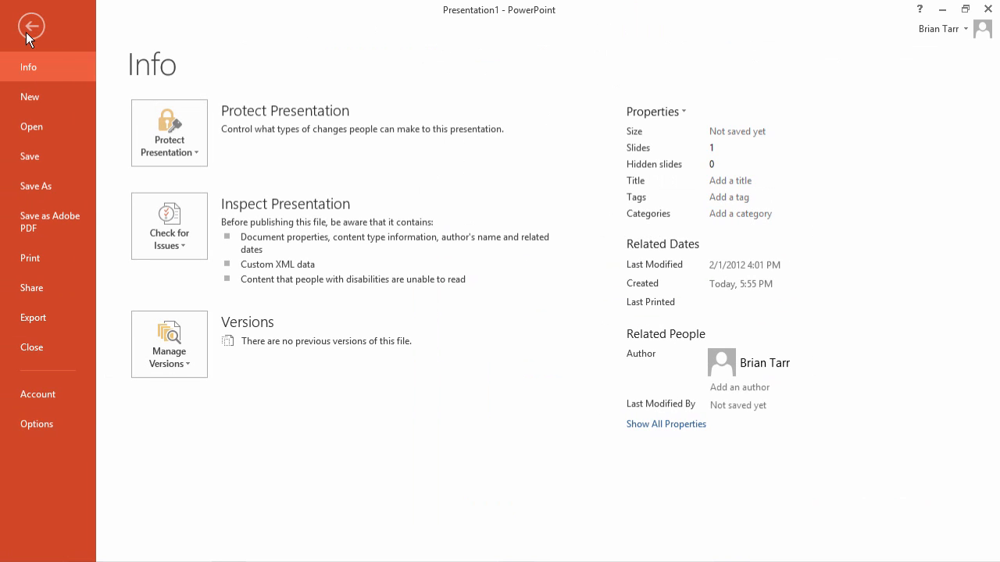
mouse_move(62, 222)
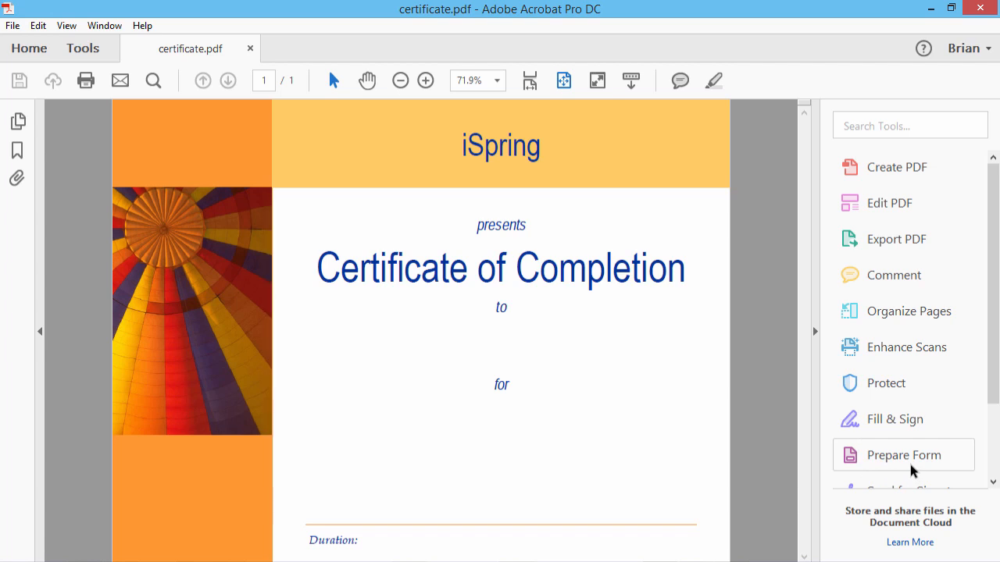
Step: Start Prepare Form on certificate.pdf and dismiss the no-fields-detected message
left_click(903, 454)
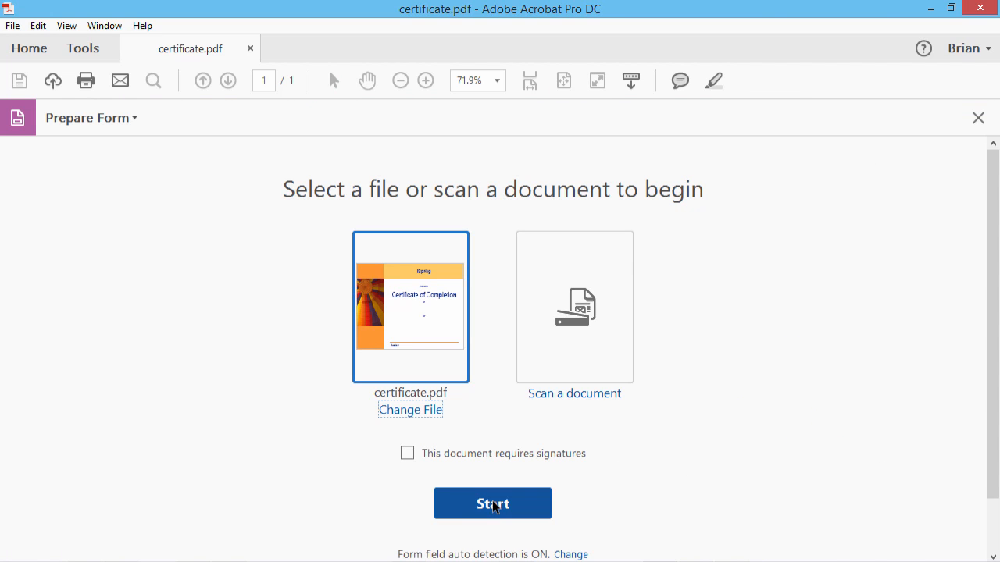
left_click(492, 503)
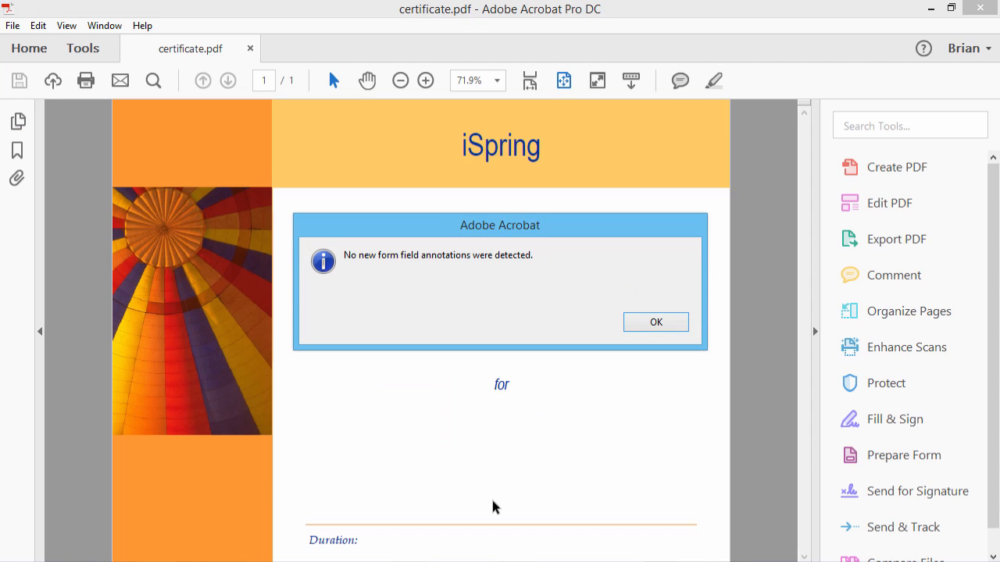
mouse_move(656, 322)
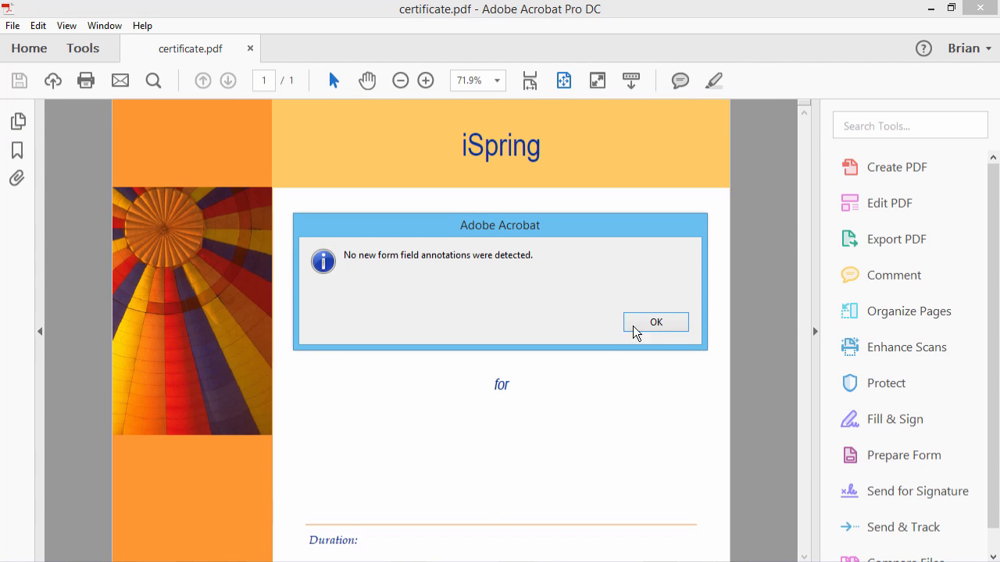
left_click(656, 321)
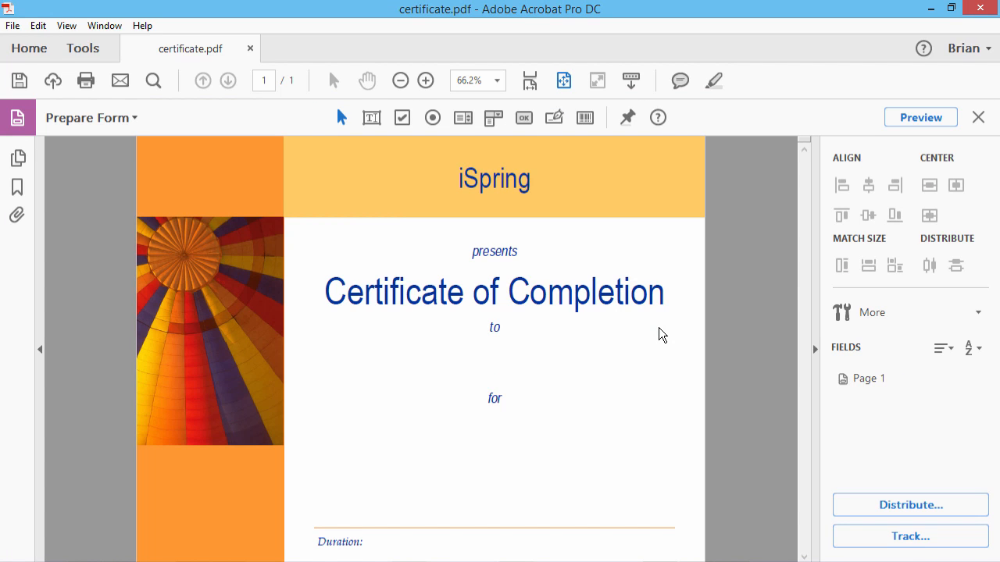
mouse_move(437, 206)
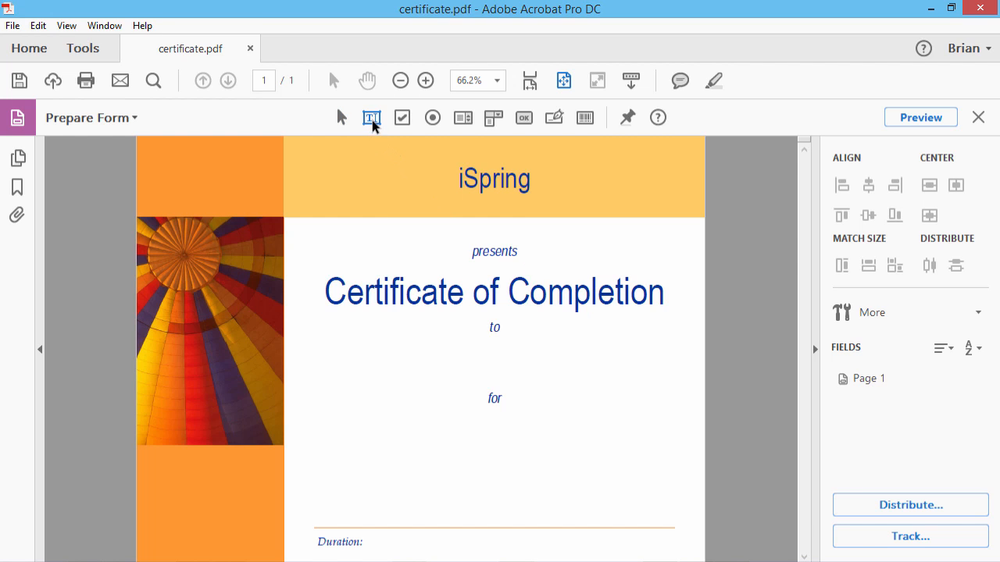
Step: Add a text field below 'to' and name it NAME
left_click(500, 353)
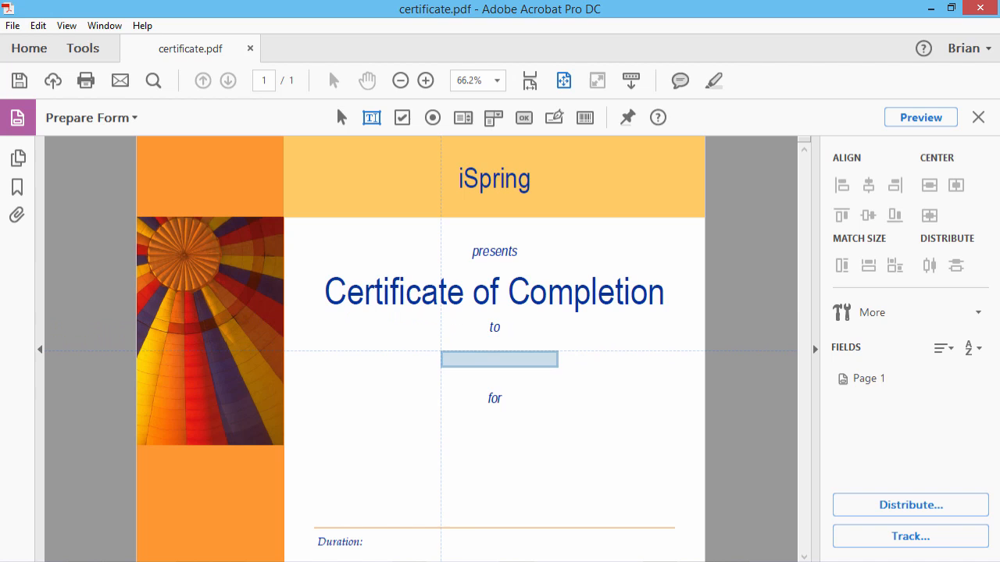
left_click(500, 360)
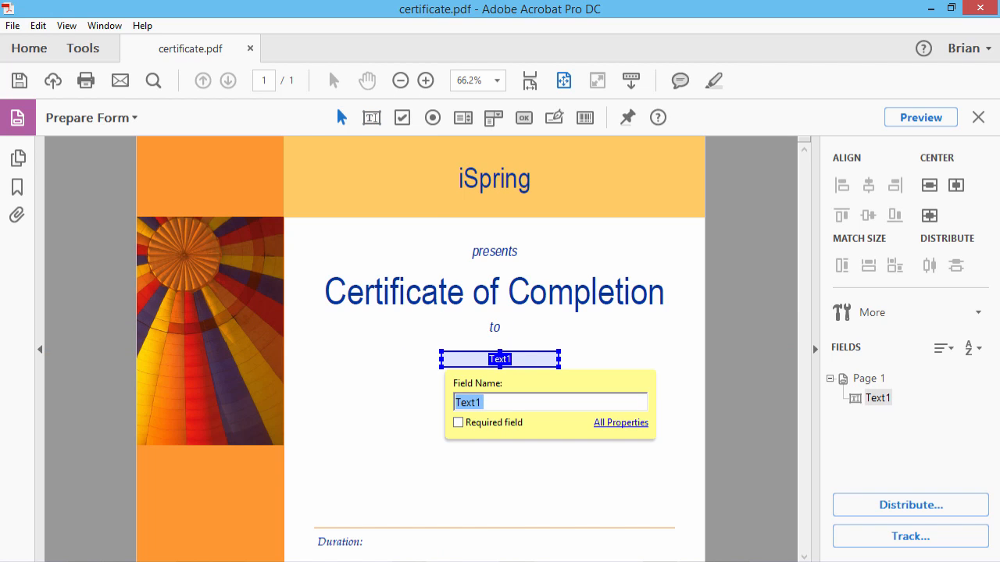
mouse_move(445, 356)
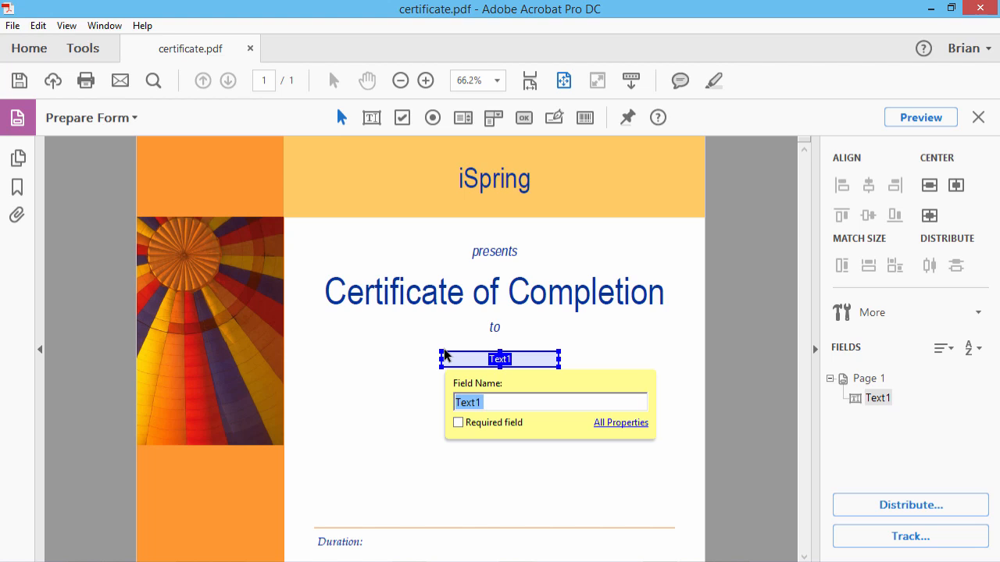
type("NAME")
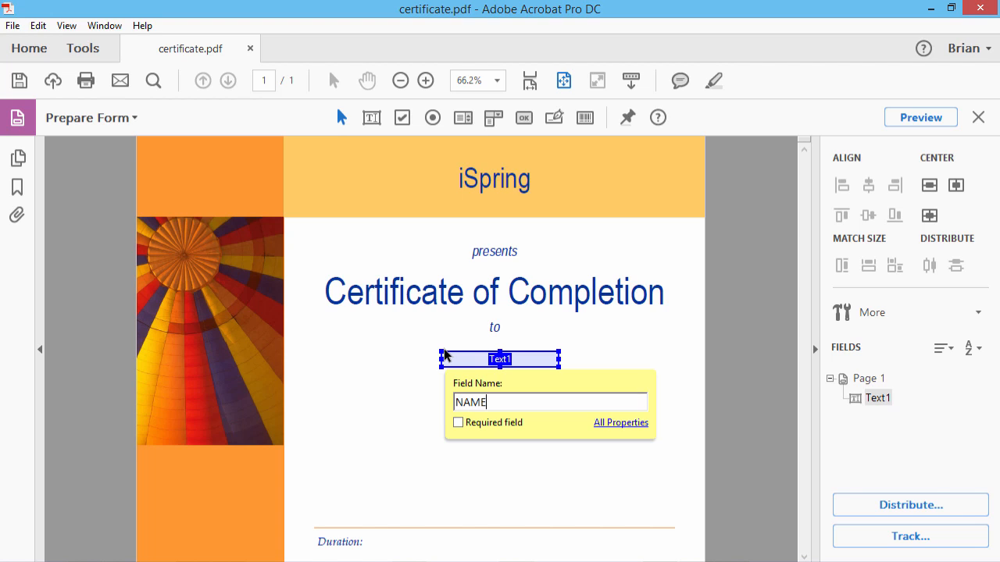
type("NAME")
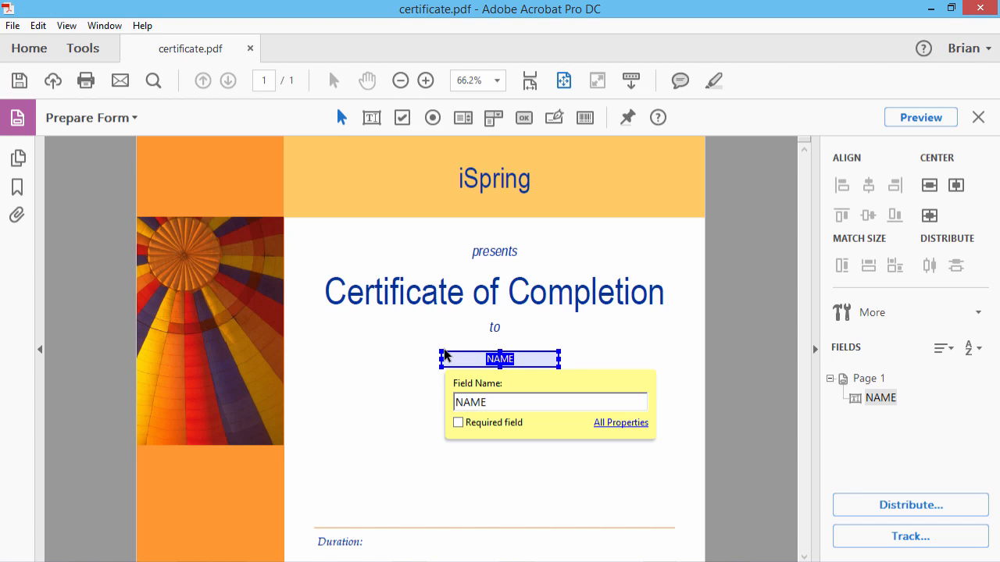
left_click(550, 401)
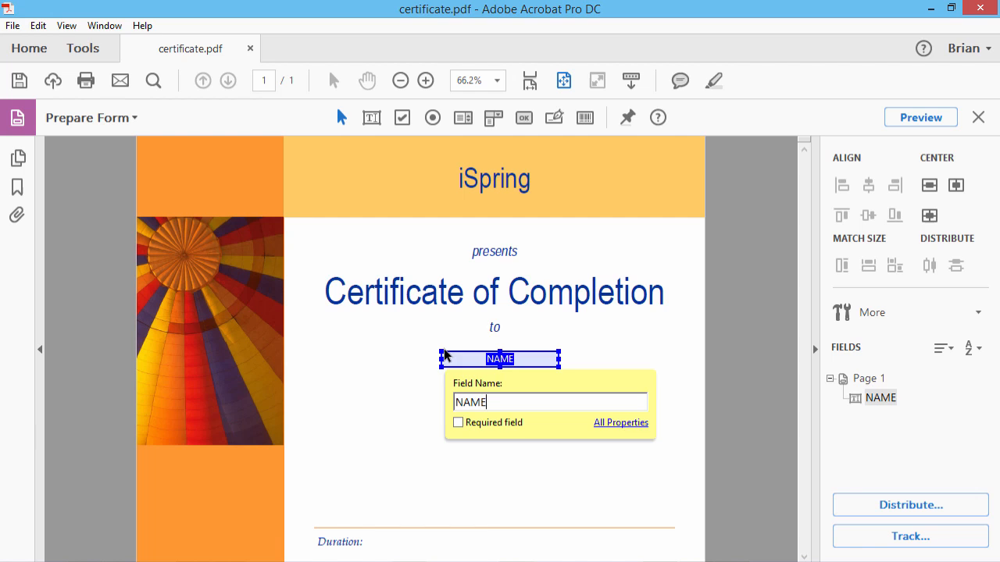
left_click(617, 383)
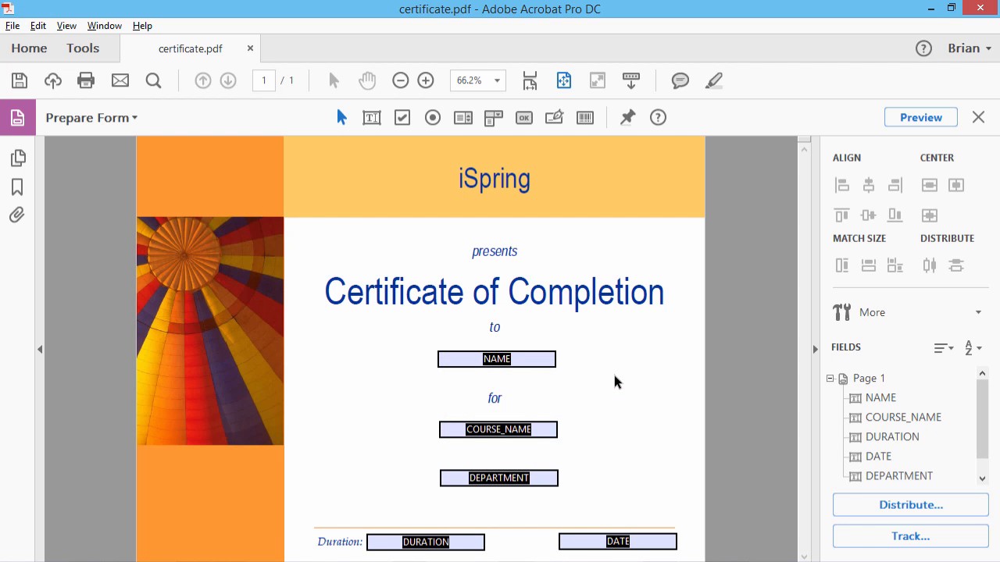
mouse_move(543, 429)
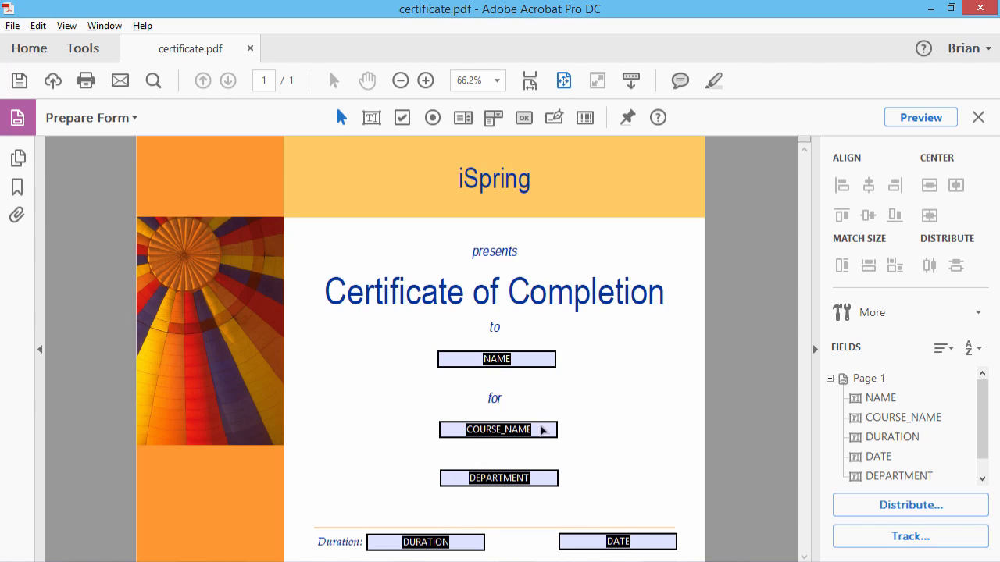
Step: Inspect the NAME, COURSE_NAME and DURATION fields, then switch to the iSpring Learn dashboard
left_click(617, 541)
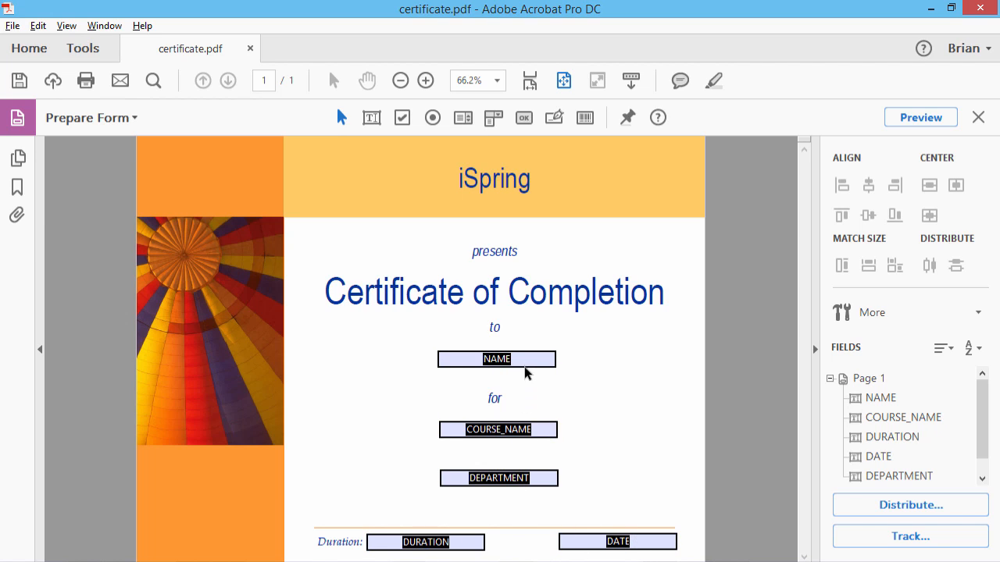
left_click(496, 358)
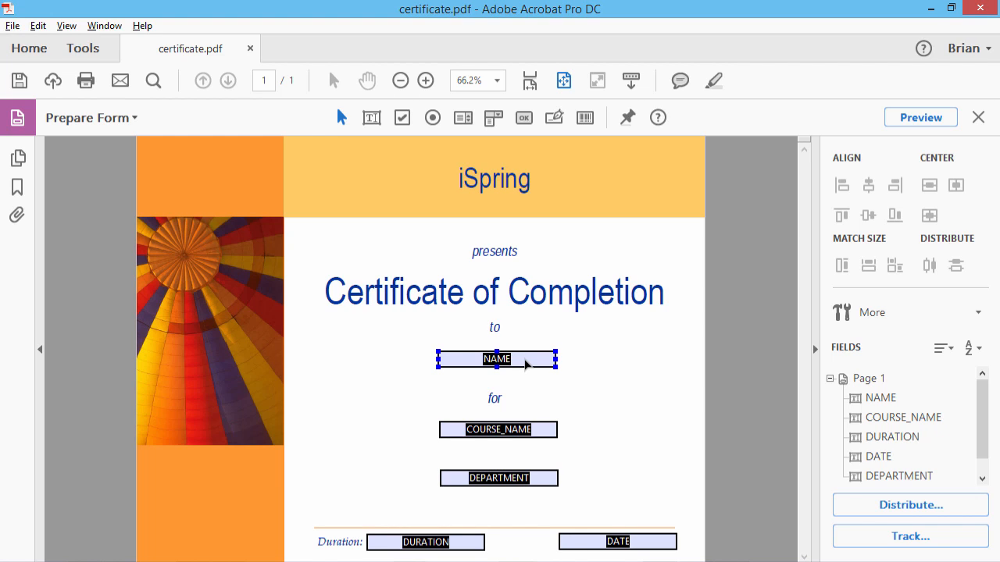
left_click(496, 430)
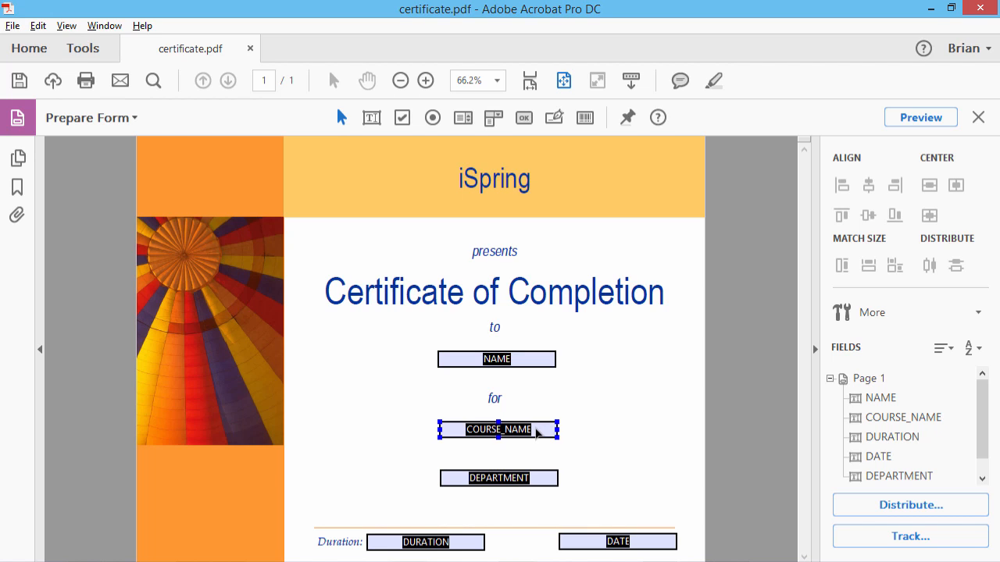
left_click(425, 542)
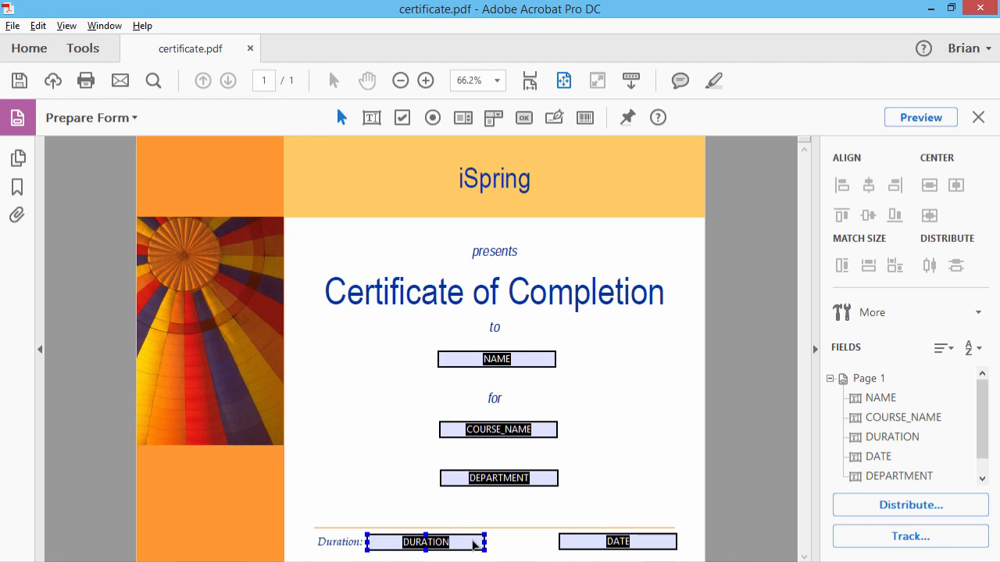
left_click(617, 540)
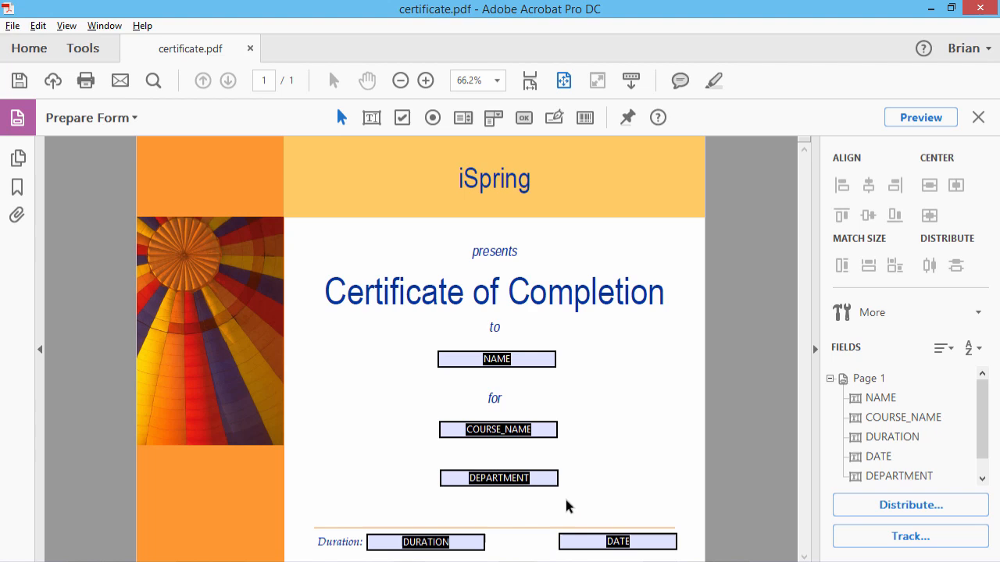
left_click(499, 478)
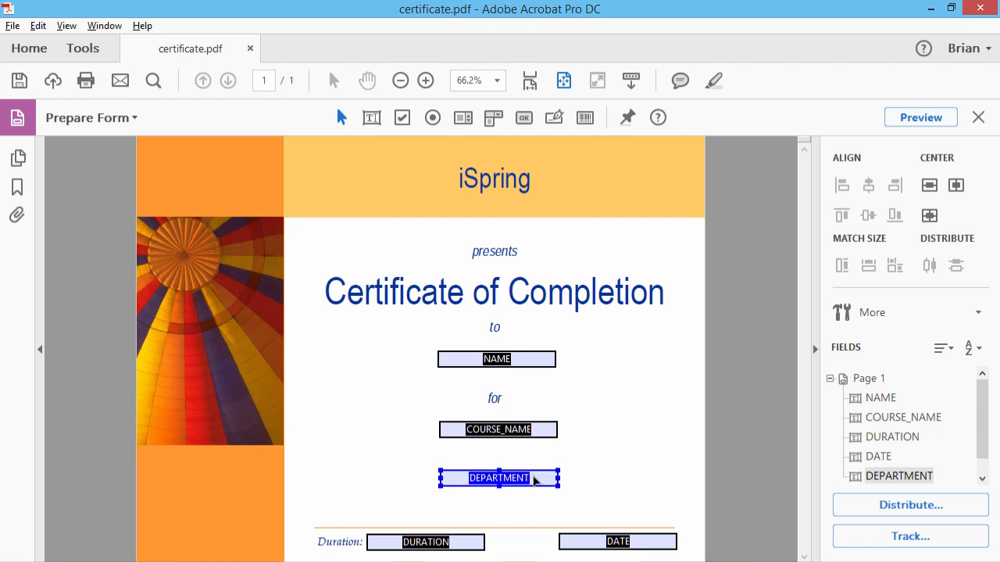
mouse_move(515, 468)
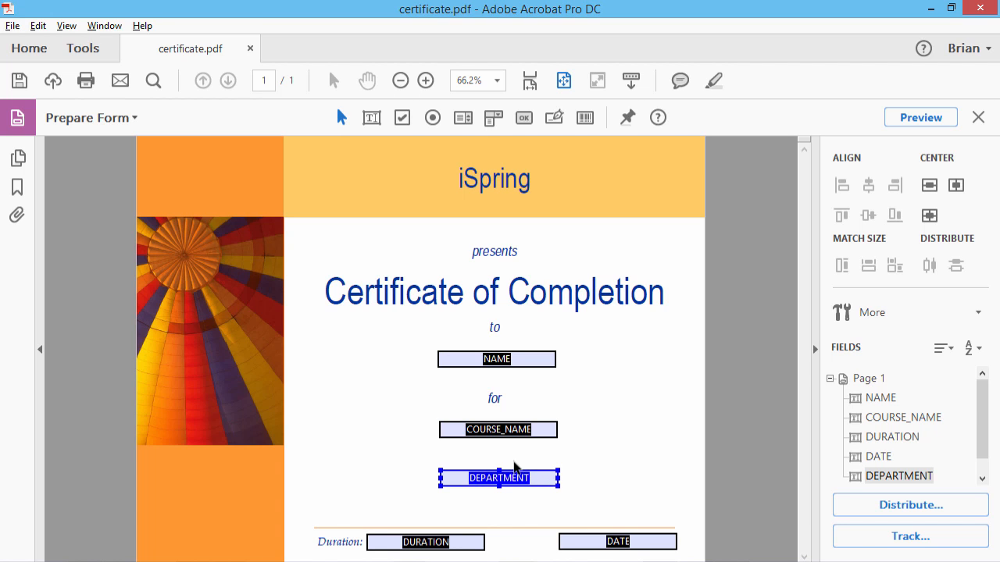
left_click(13, 25)
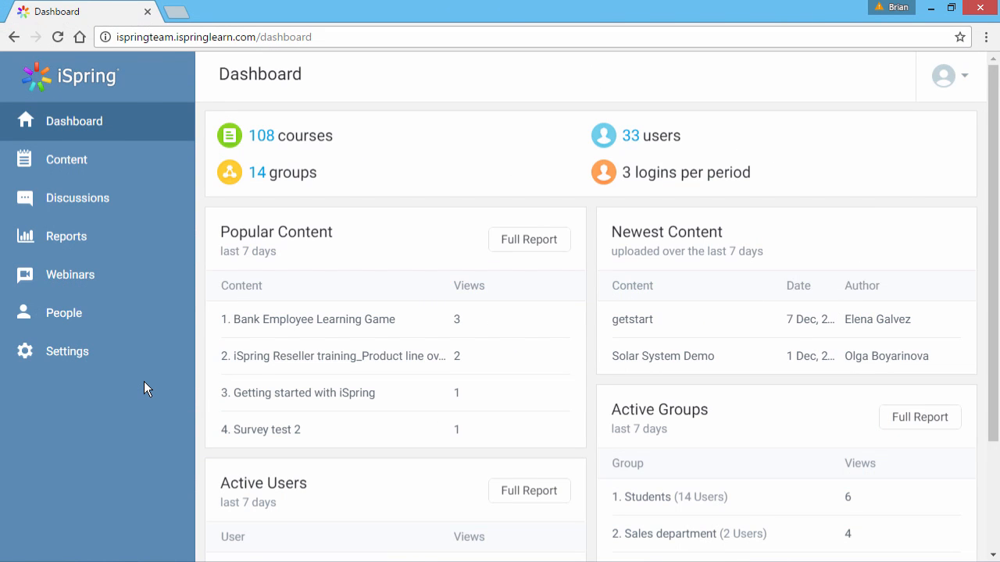
left_click(64, 313)
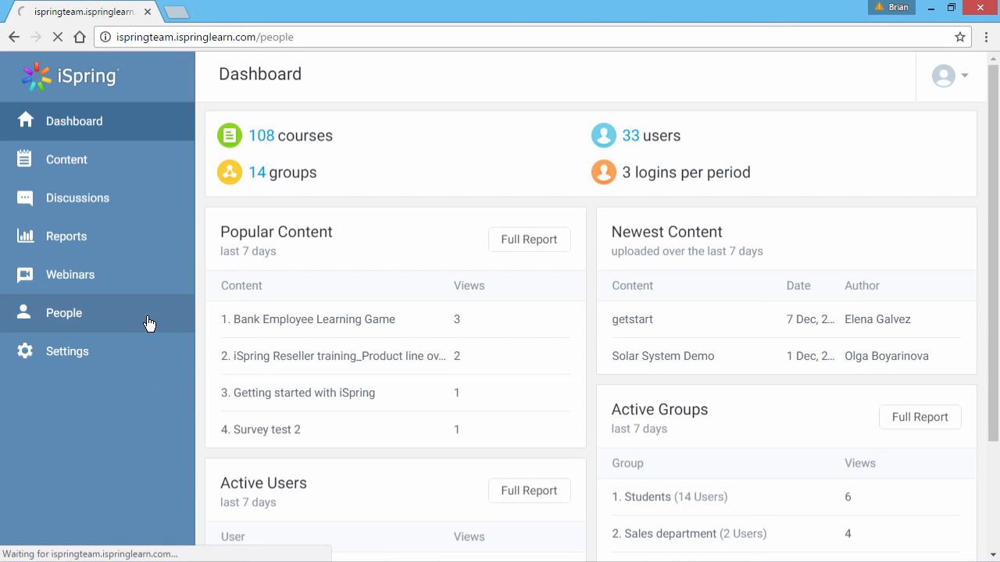
left_click(64, 312)
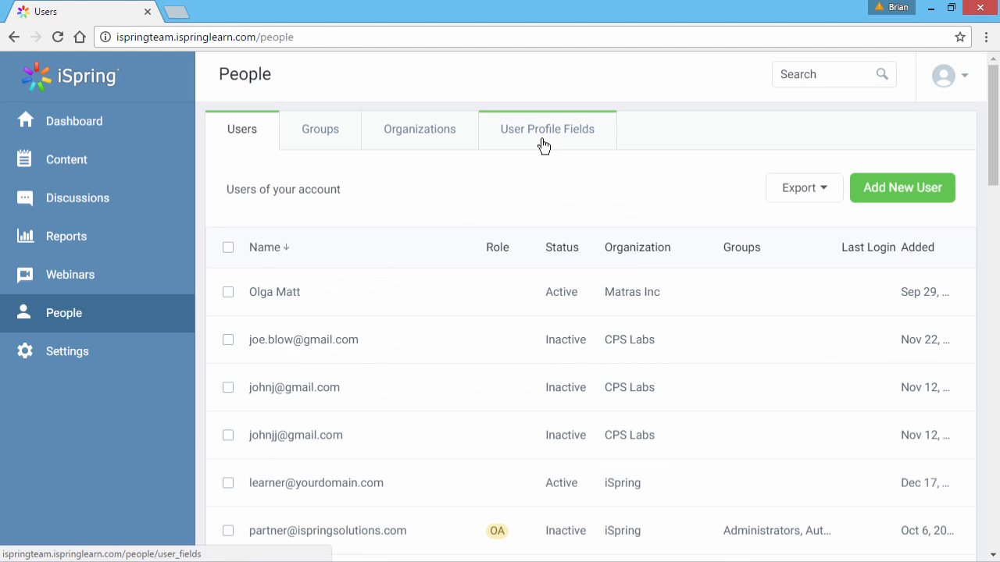
left_click(546, 128)
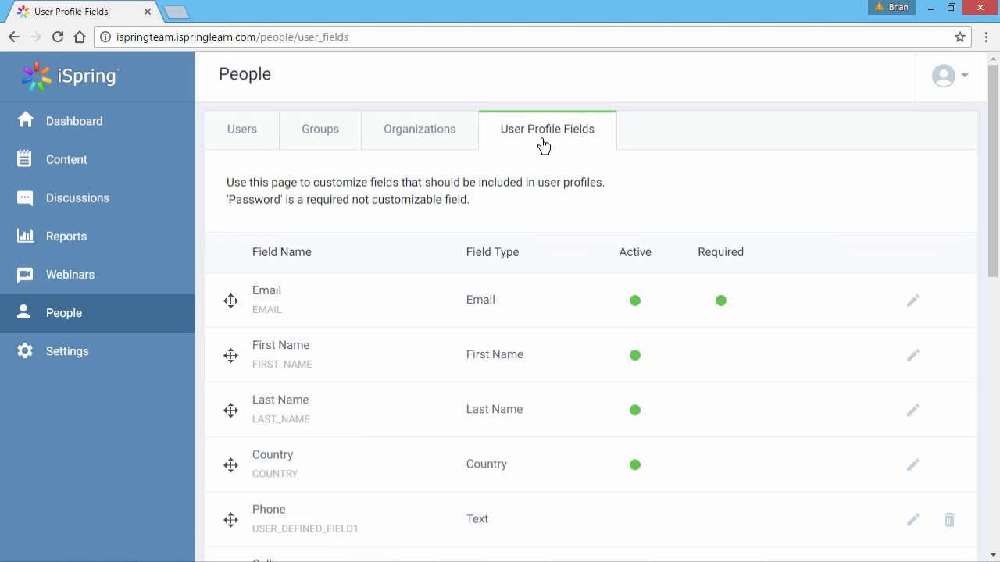
mouse_move(675, 304)
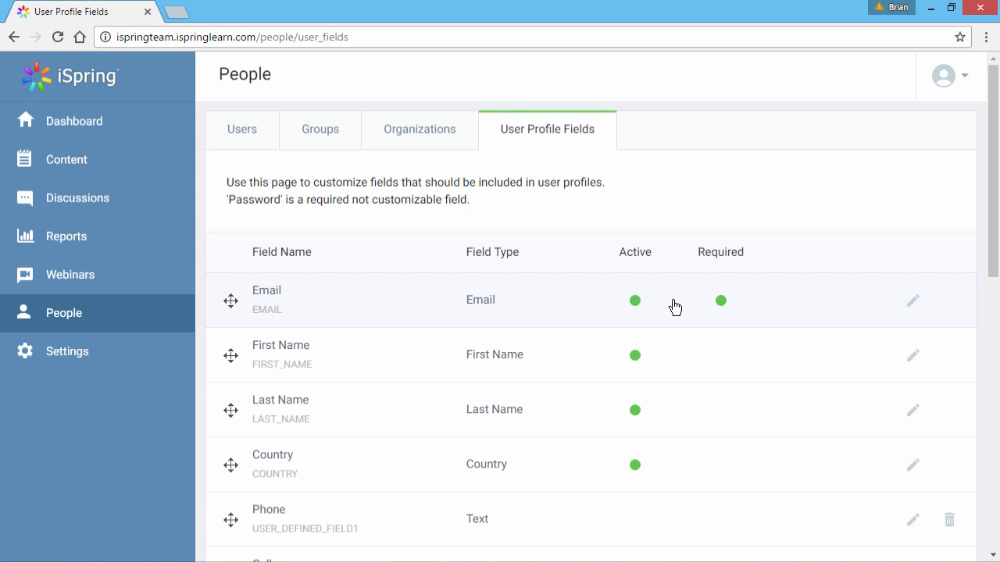
scroll("down", 3)
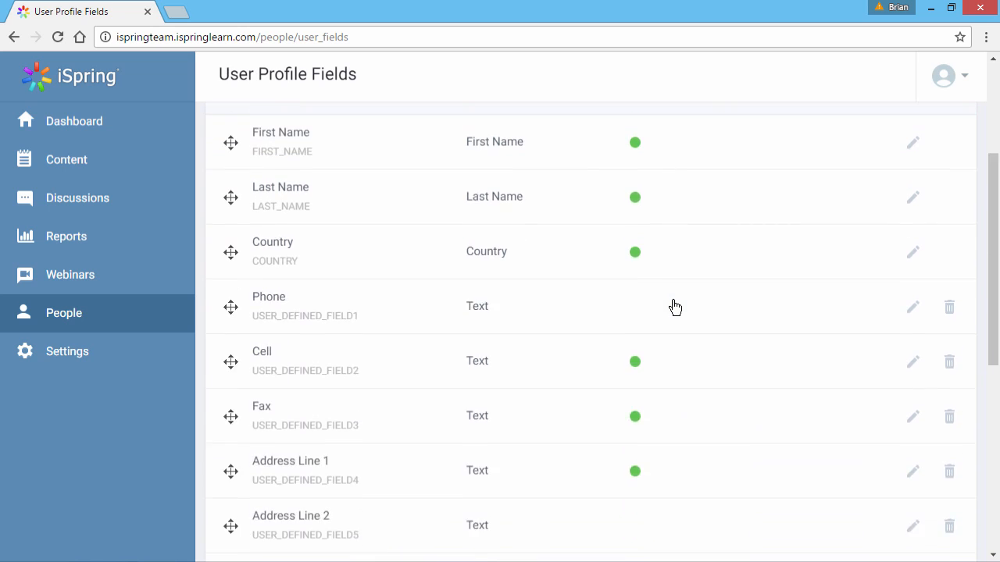
scroll("down", 3)
type("DEPARTMENT")
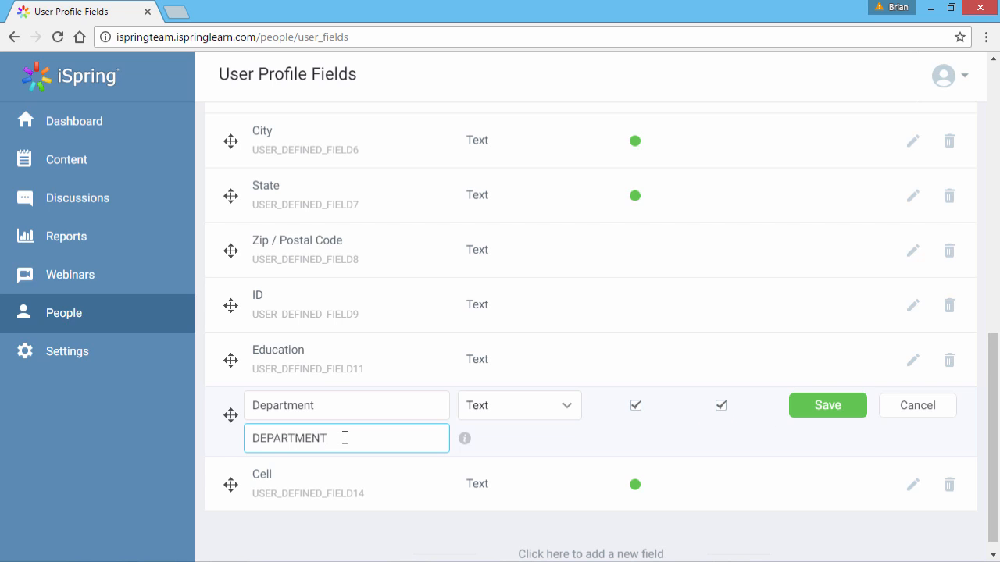
double_click(287, 437)
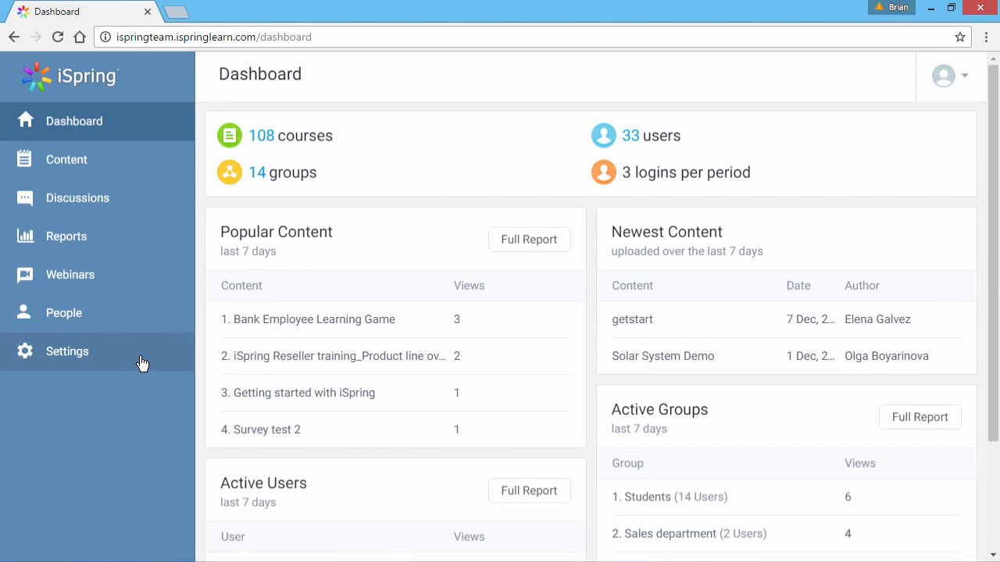
Step: Reach Certificate Templates in Administrator Portal settings and start Add Certificate
left_click(67, 349)
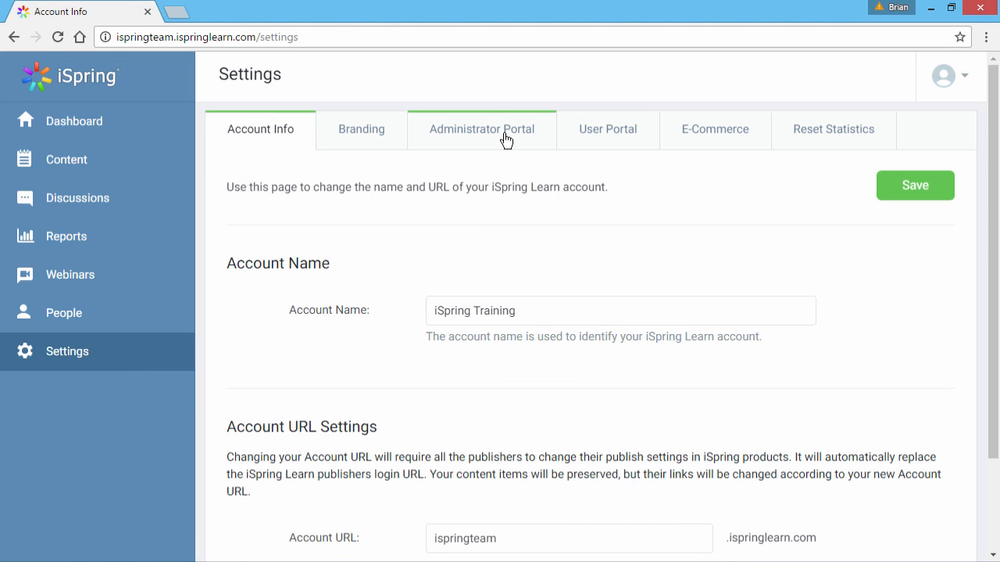
left_click(481, 129)
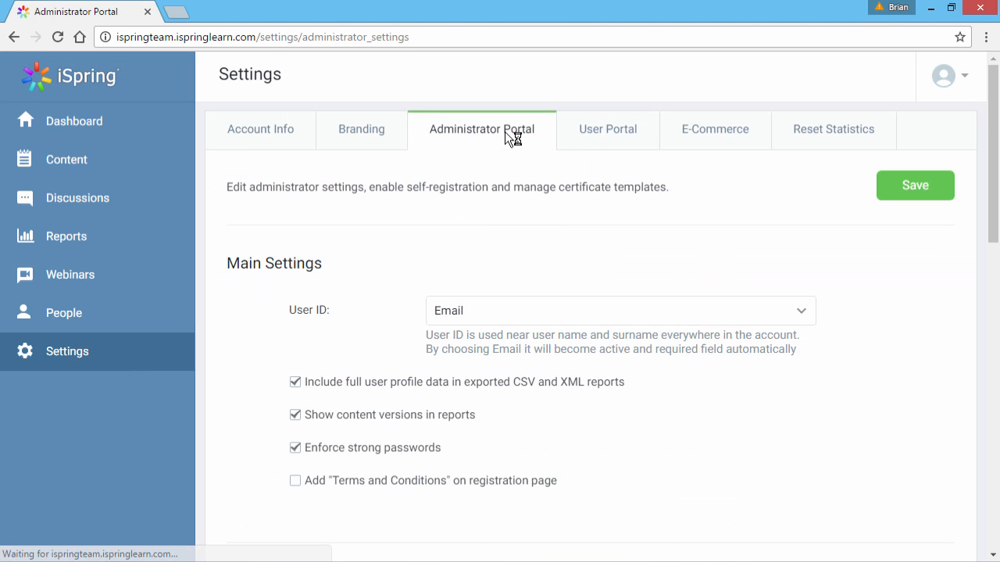
scroll("down", 3)
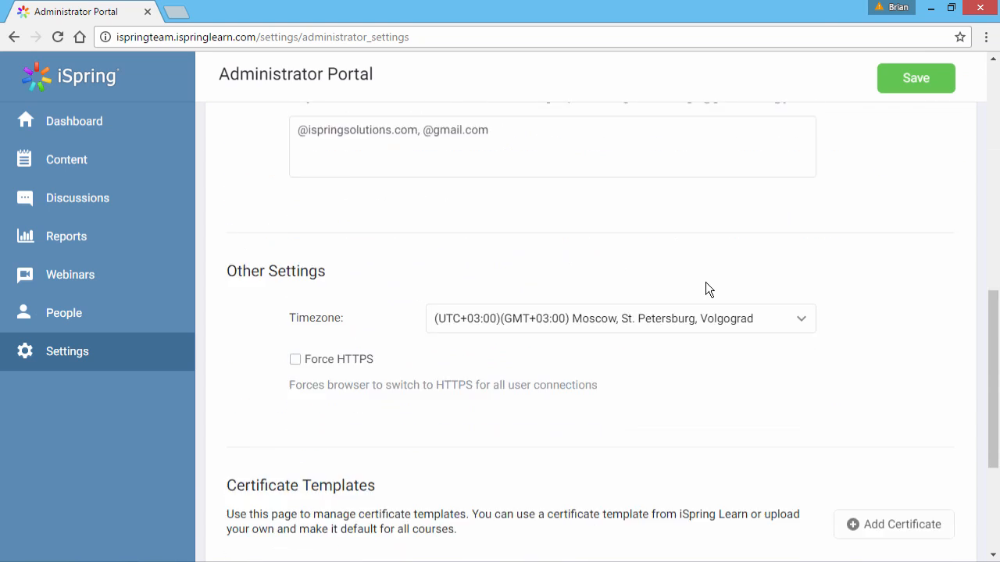
scroll("down", 3)
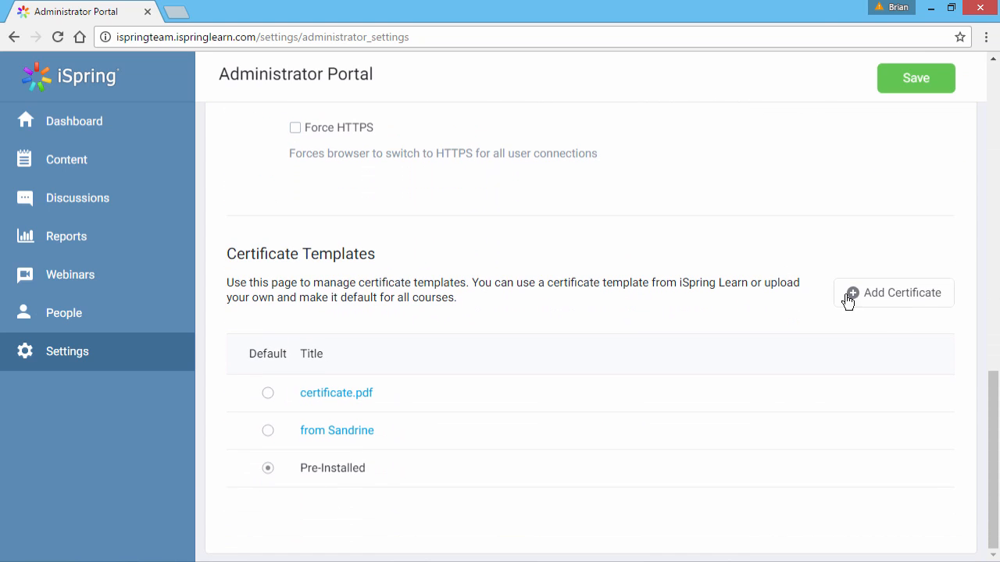
left_click(900, 292)
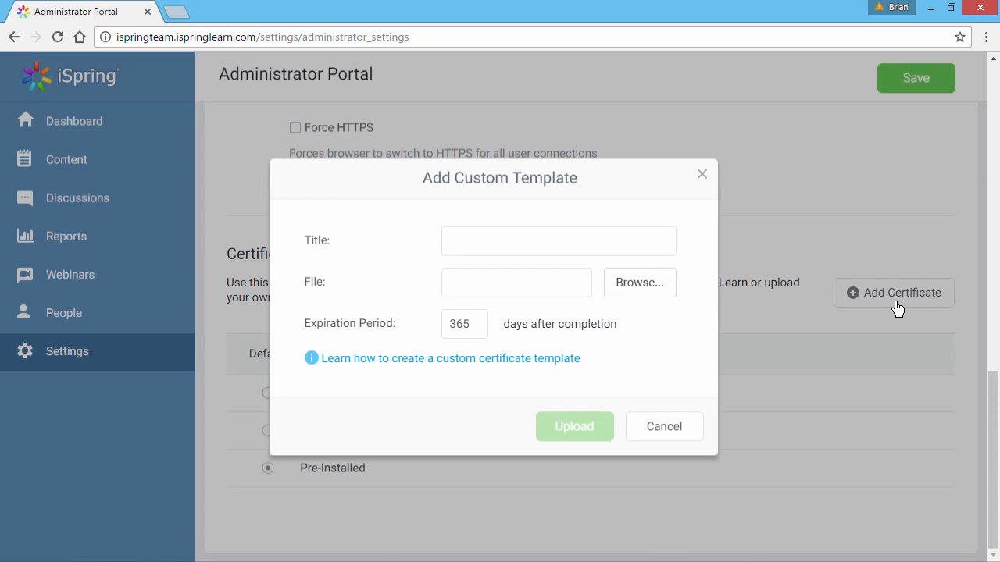
Step: Upload certificate.pdf as a template titled 'Completion Certificate'
type("Completion Certificate")
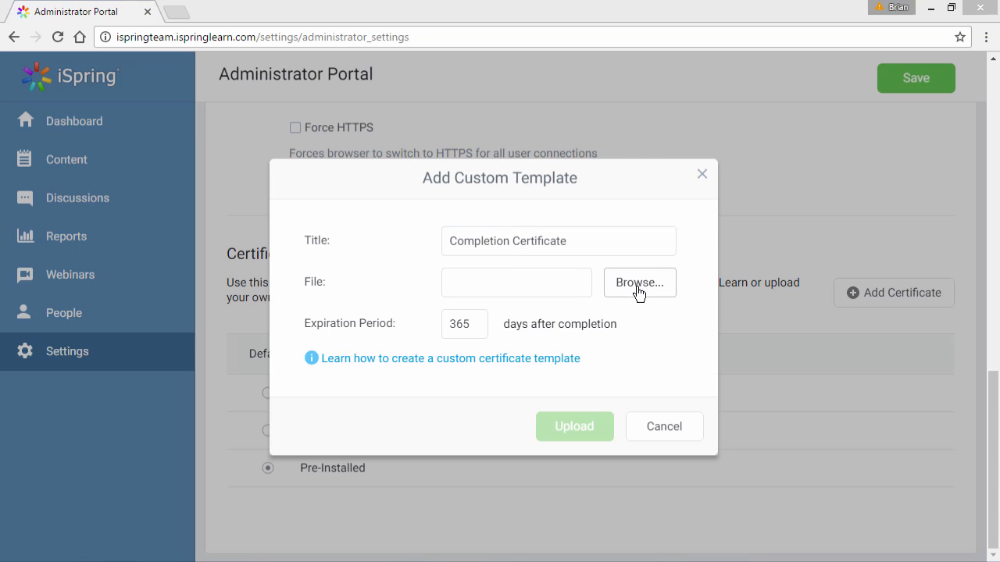
left_click(638, 281)
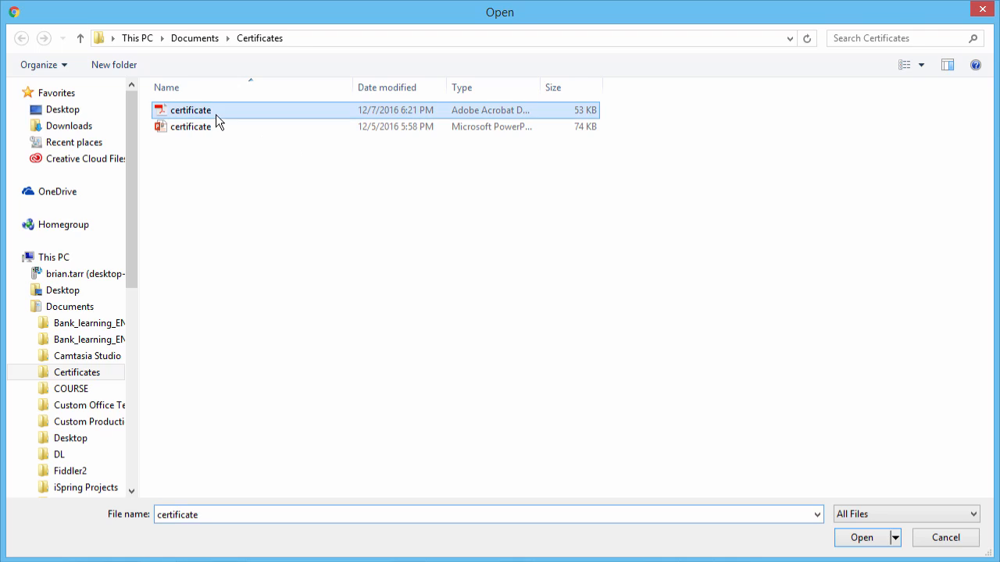
left_click(862, 537)
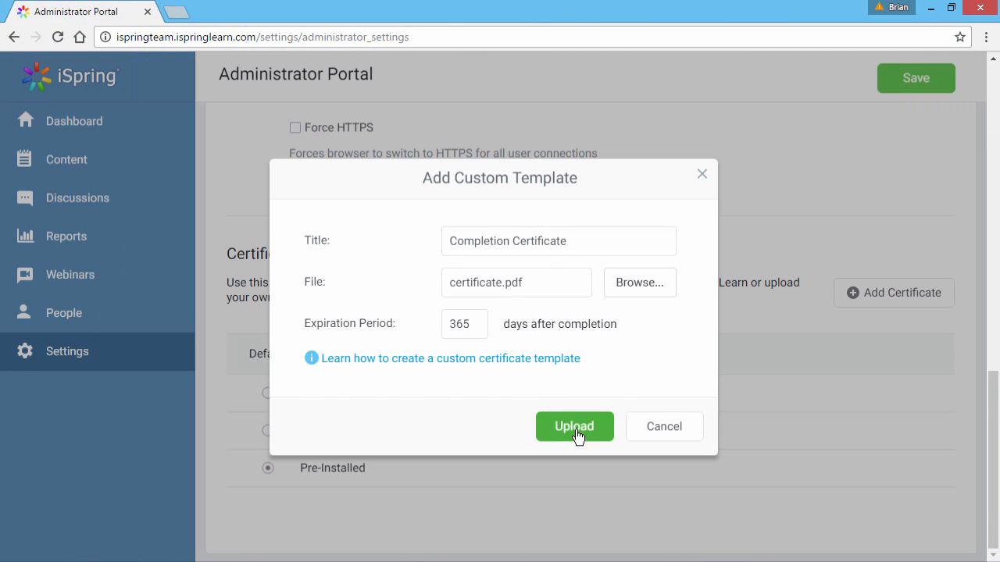
left_click(574, 426)
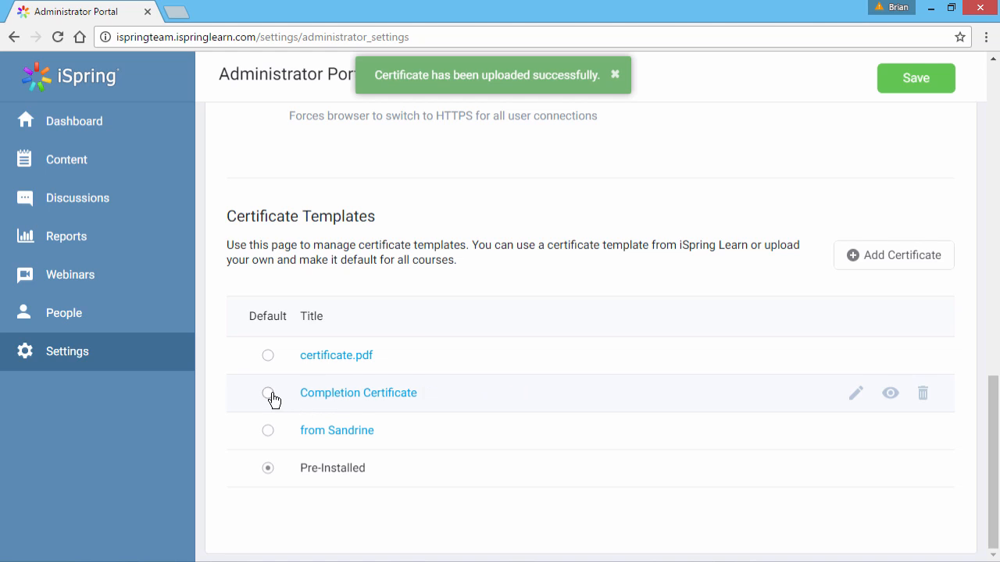
Step: Mark Completion Certificate as the default template and save the portal settings
left_click(268, 392)
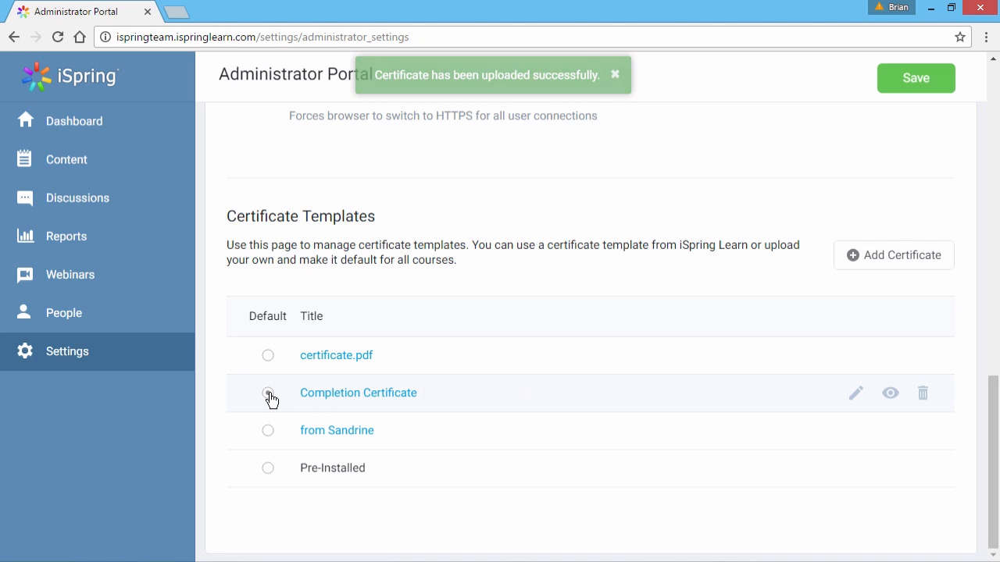
left_click(269, 394)
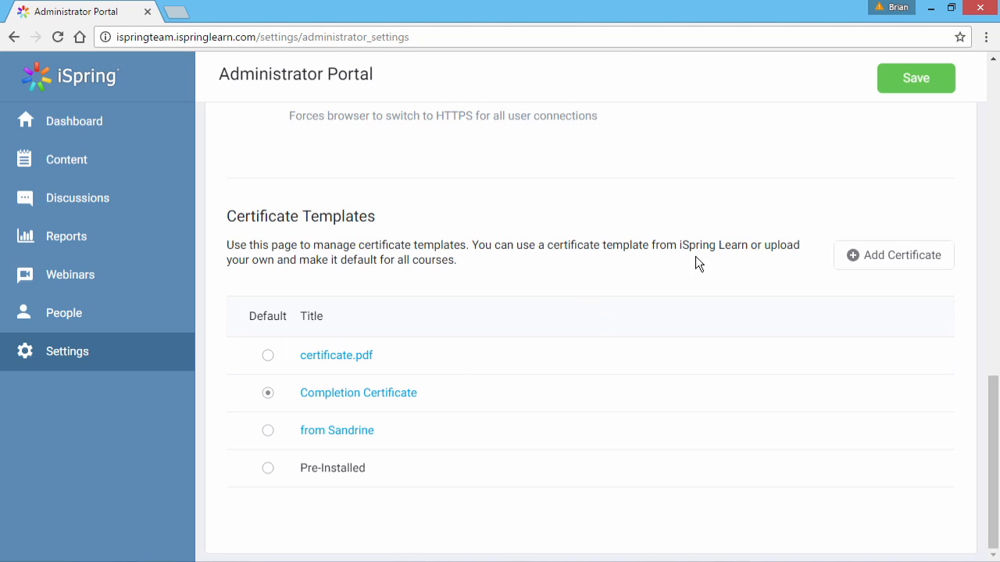
mouse_move(915, 87)
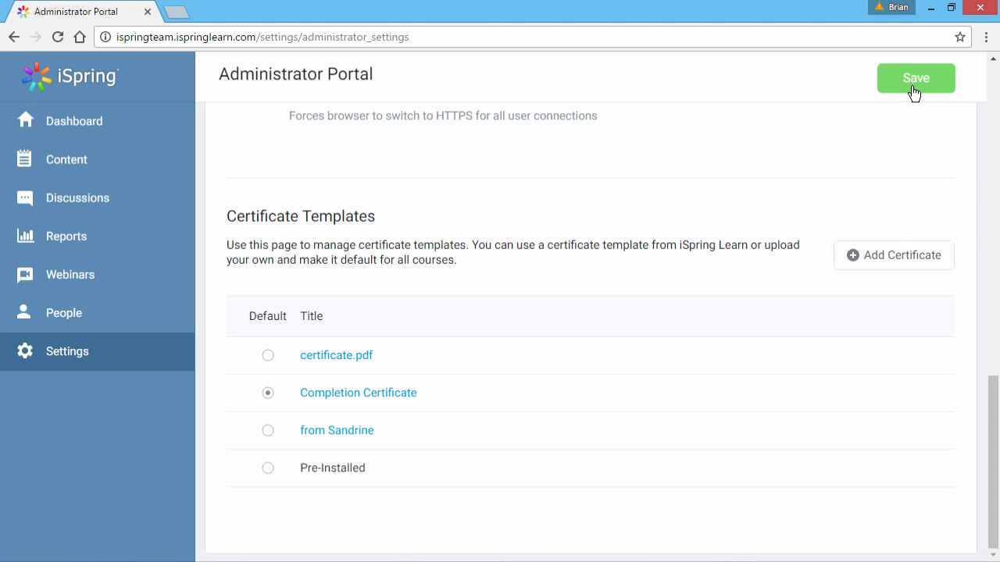
left_click(915, 78)
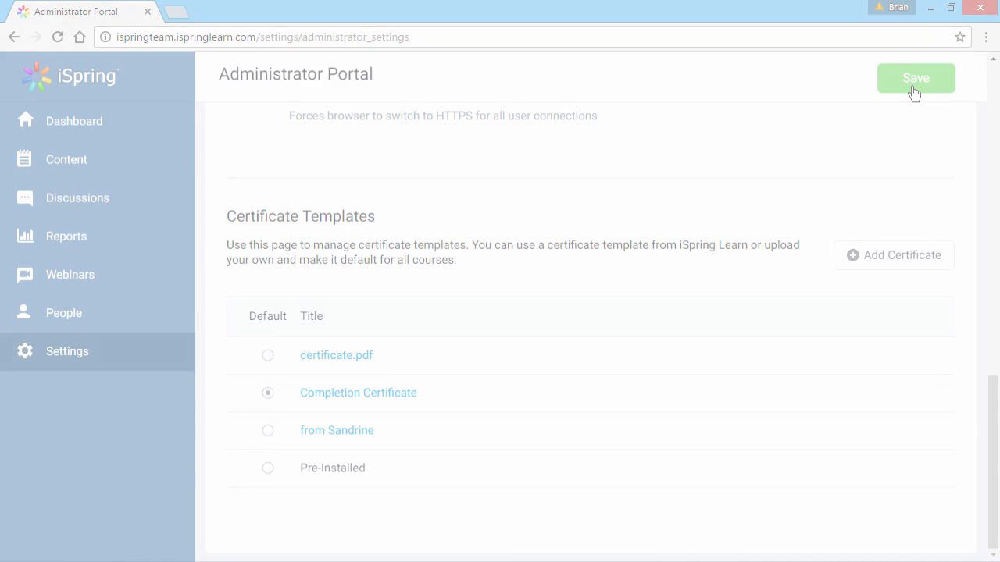